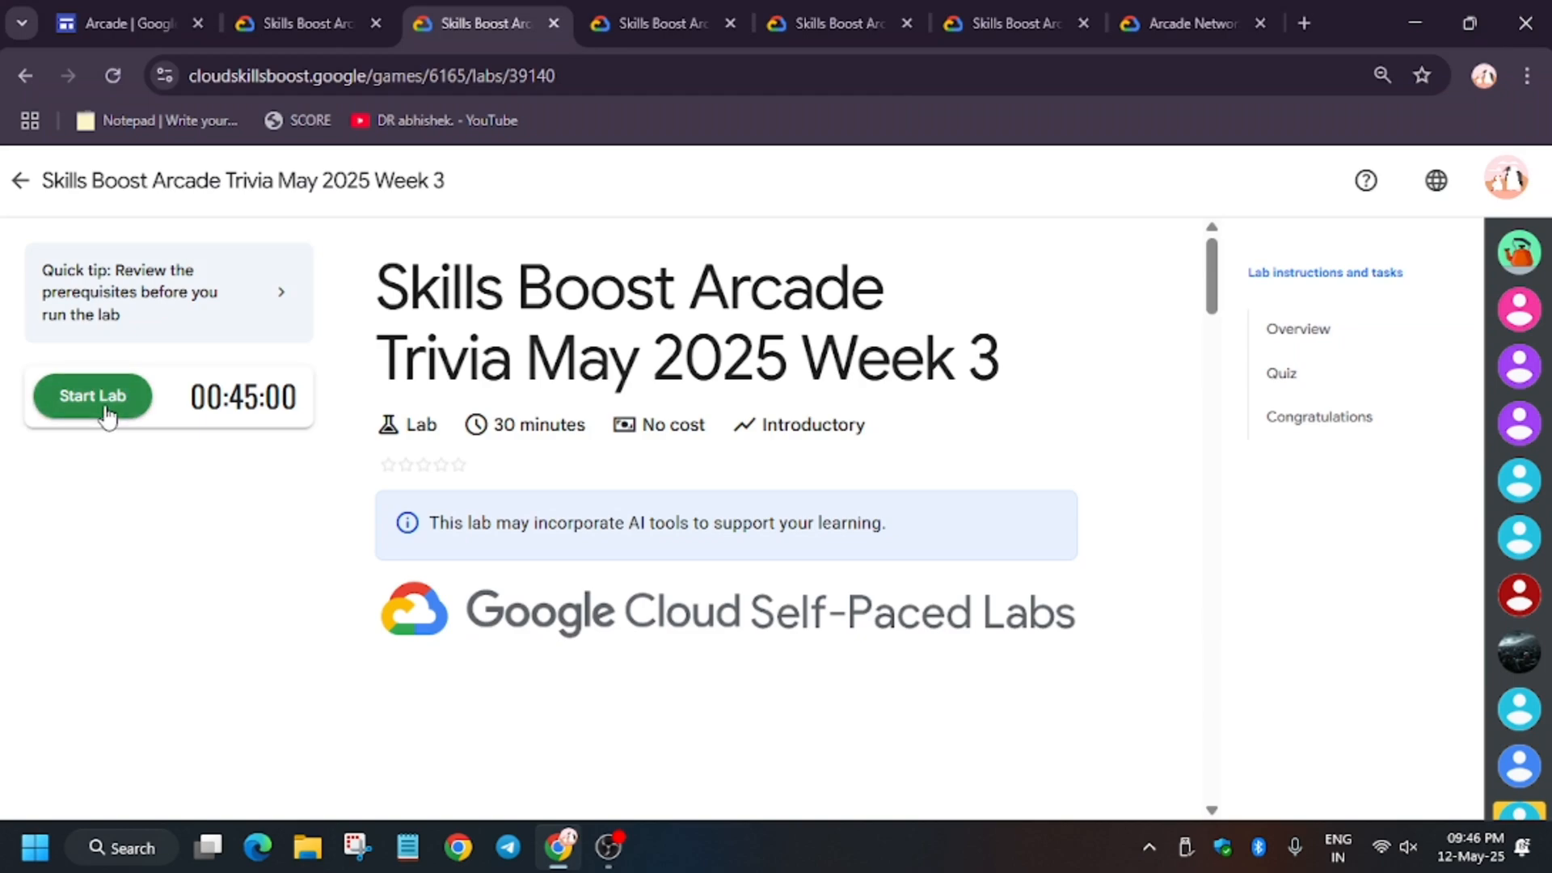
# - Start the Arcade Trivia May 2025 Week 3 lab so its timer counts down
pyautogui.click(91, 396)
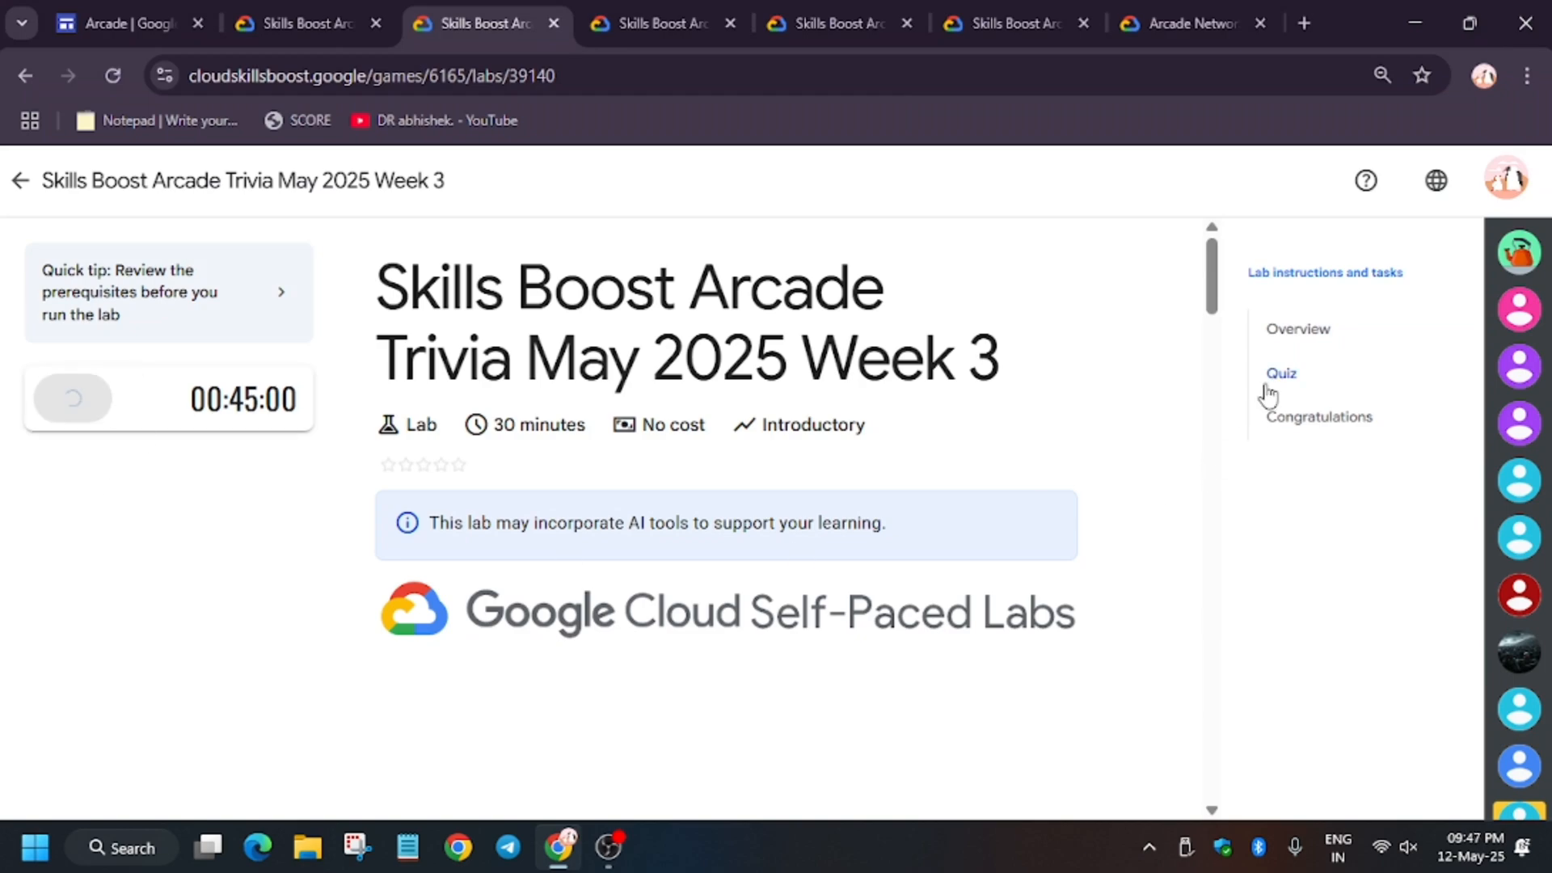
pyautogui.moveTo(1280, 374)
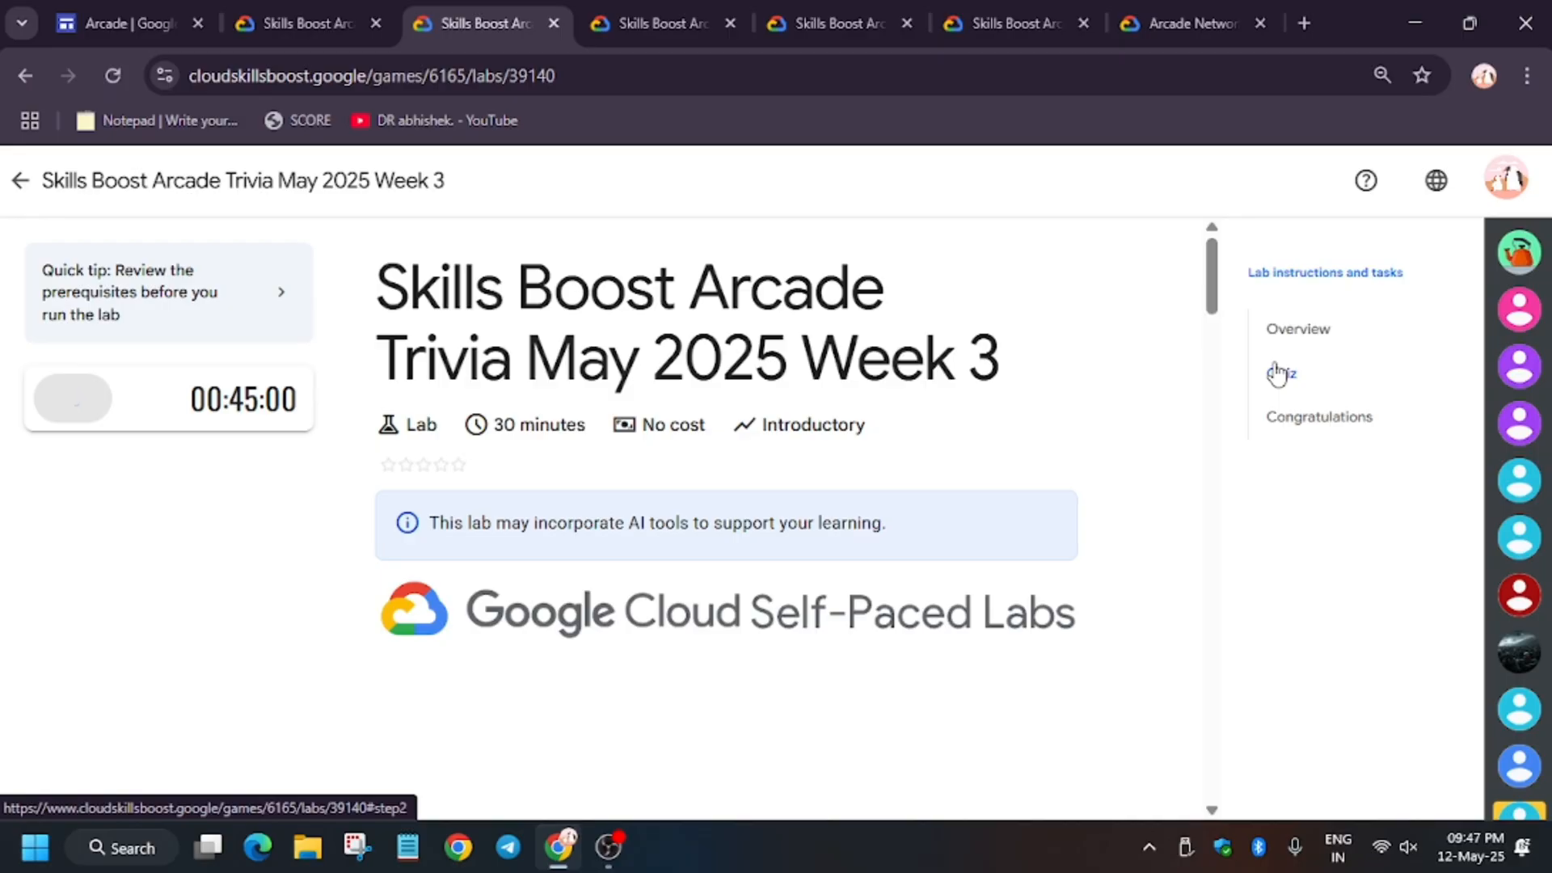
pyautogui.click(71, 397)
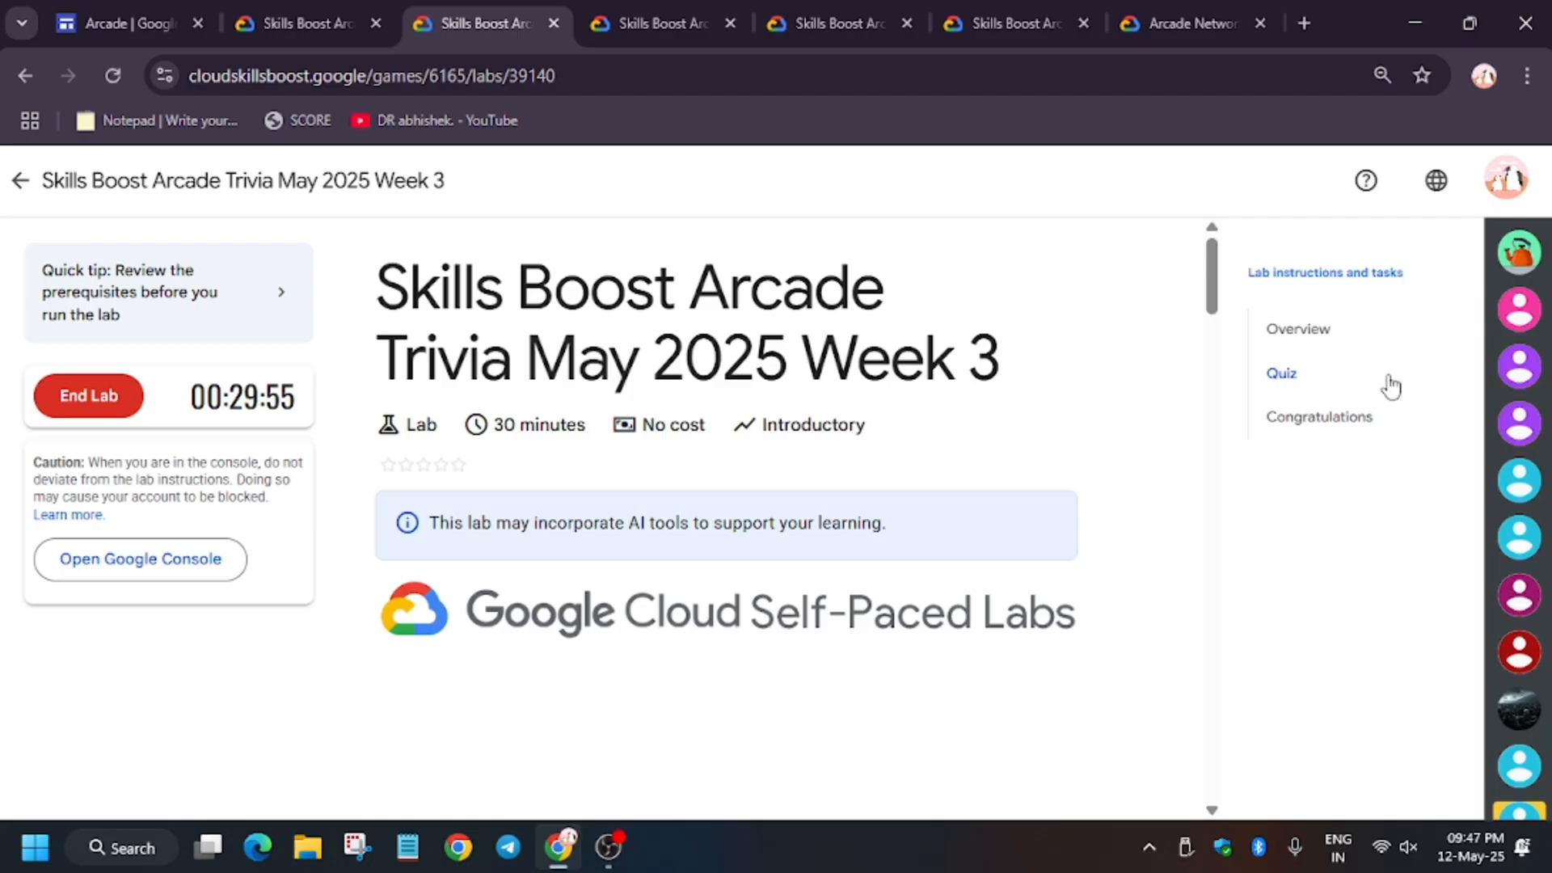
# - Answer quiz question 2 with Detach Assets and question 3 with Dataplex Data Reader
pyautogui.click(1279, 374)
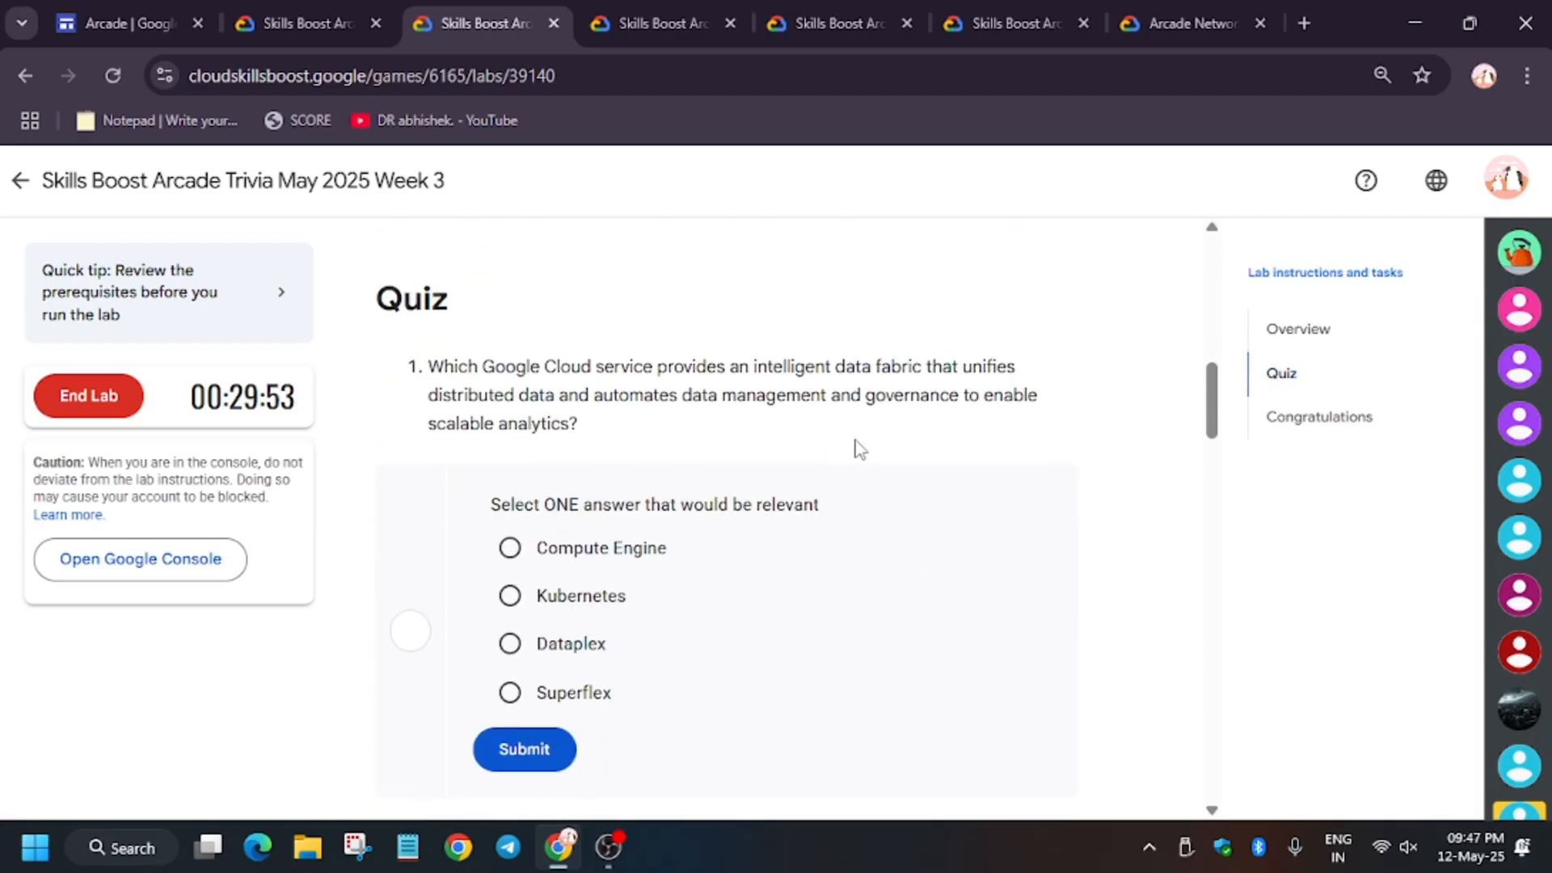
pyautogui.moveTo(847, 482)
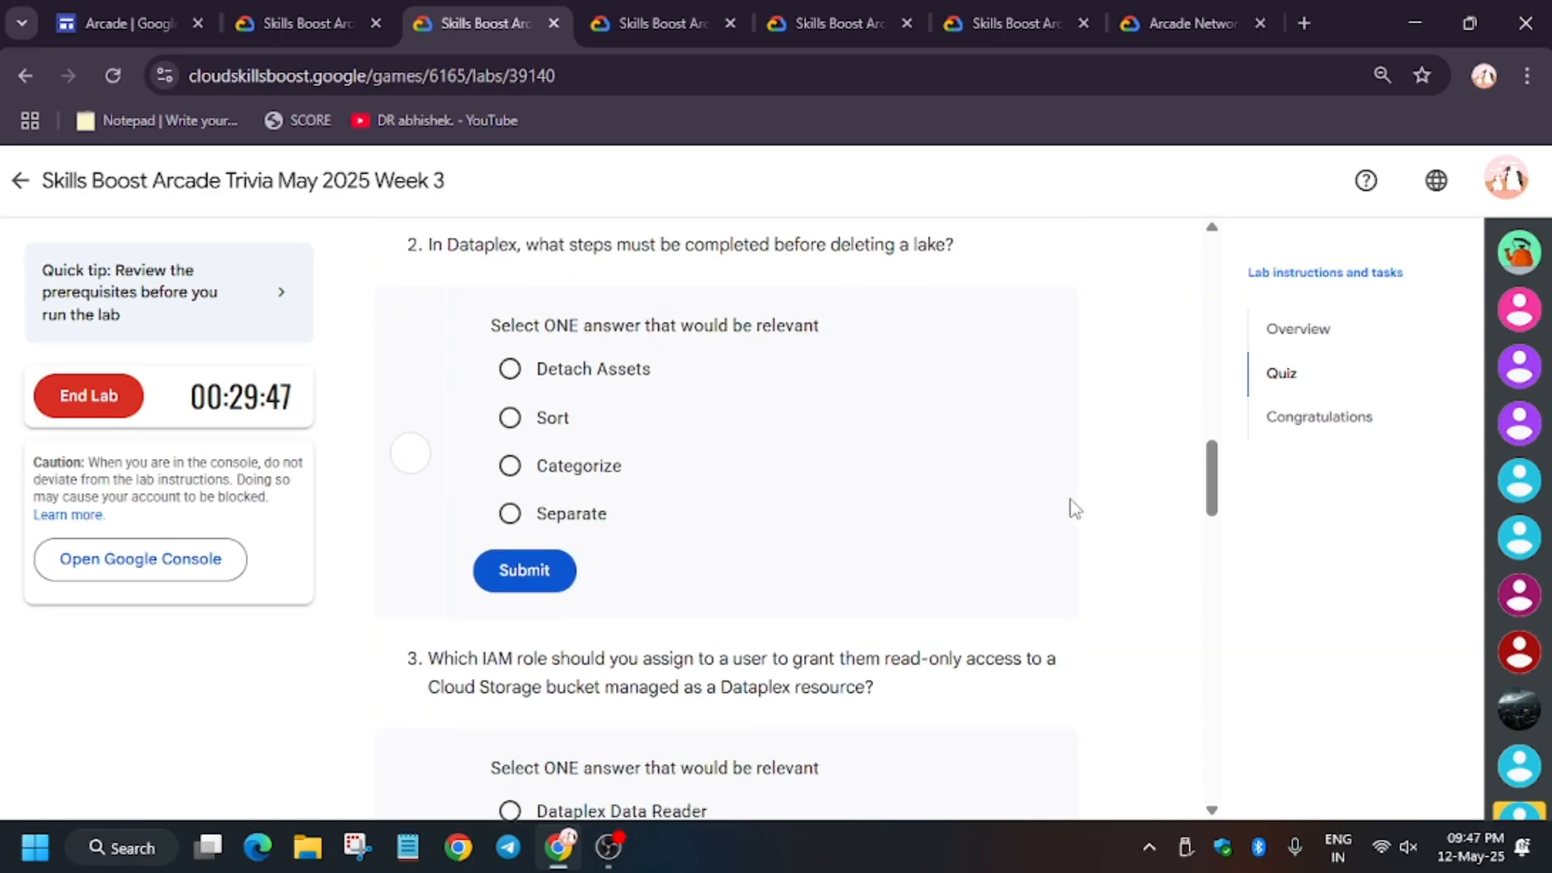
pyautogui.moveTo(591, 445)
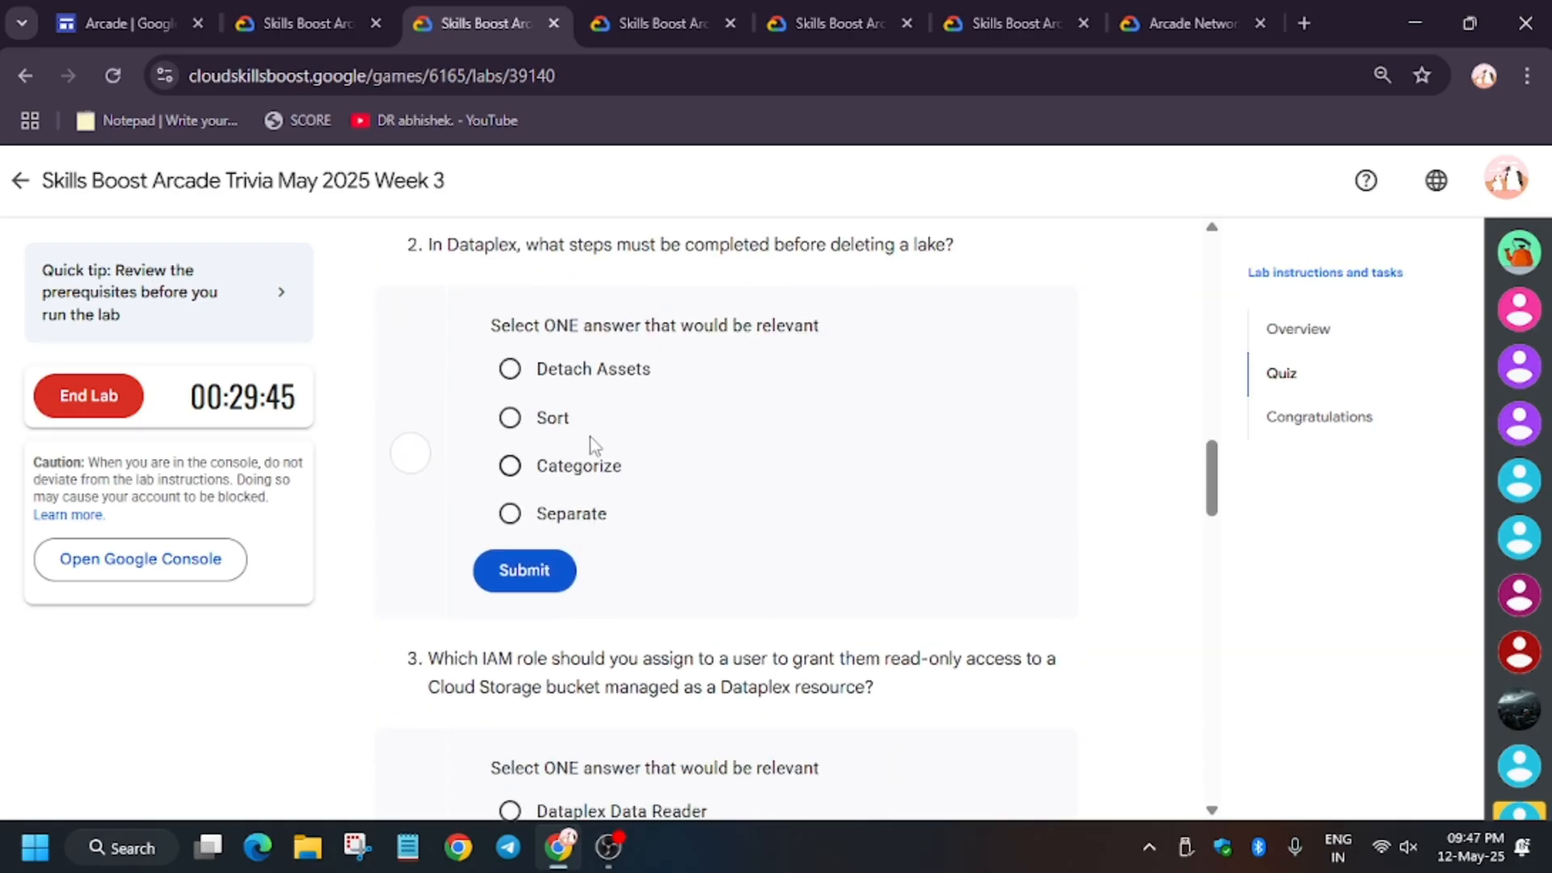
pyautogui.click(508, 369)
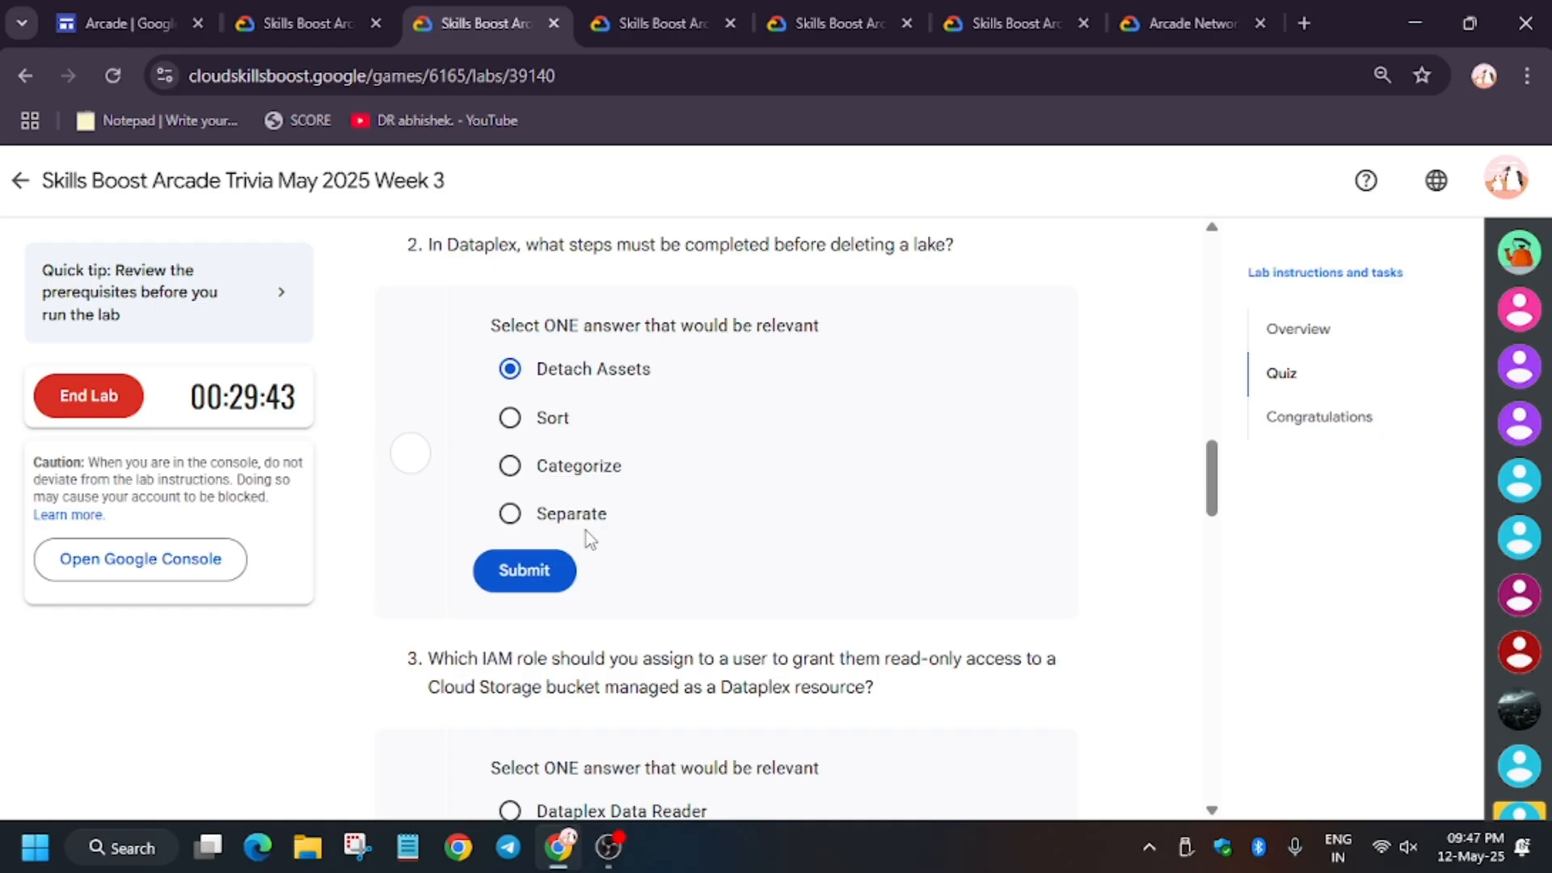
pyautogui.click(524, 570)
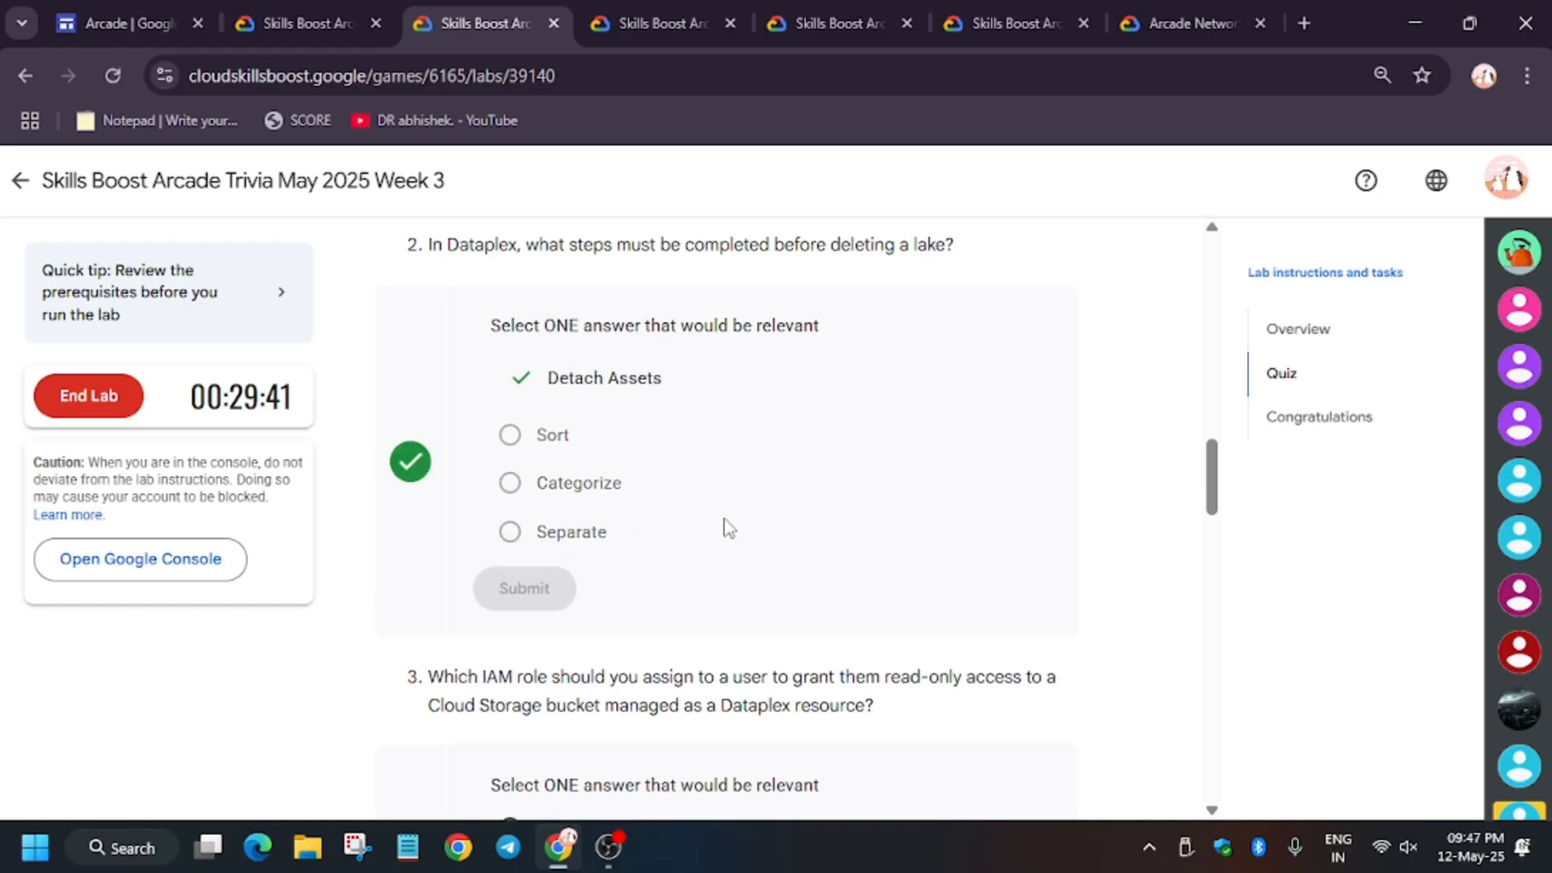
pyautogui.scroll(-3)
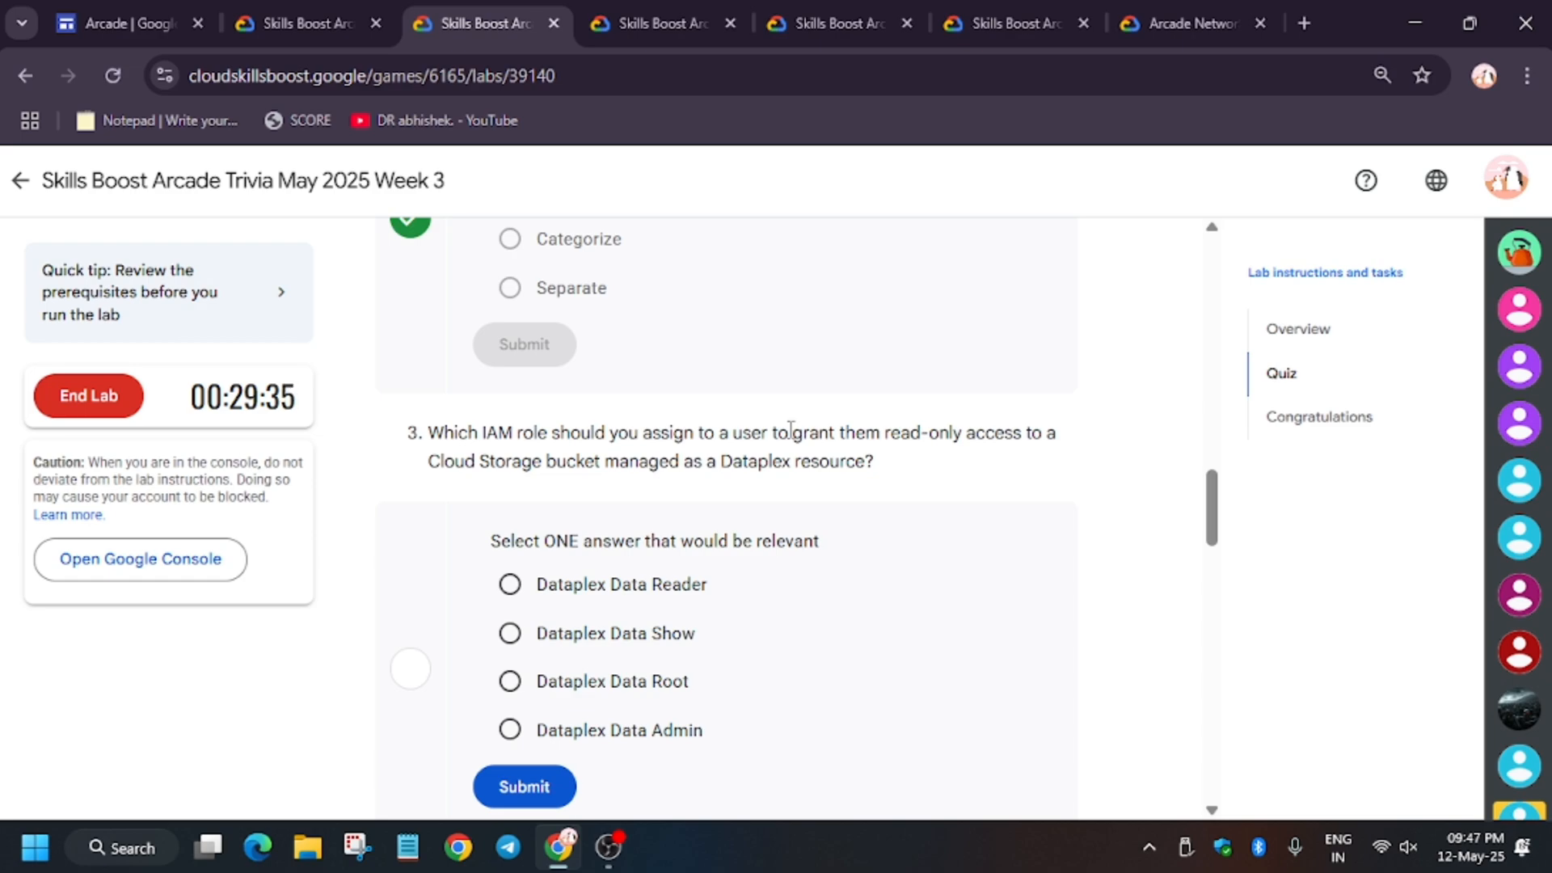
pyautogui.moveTo(869, 546)
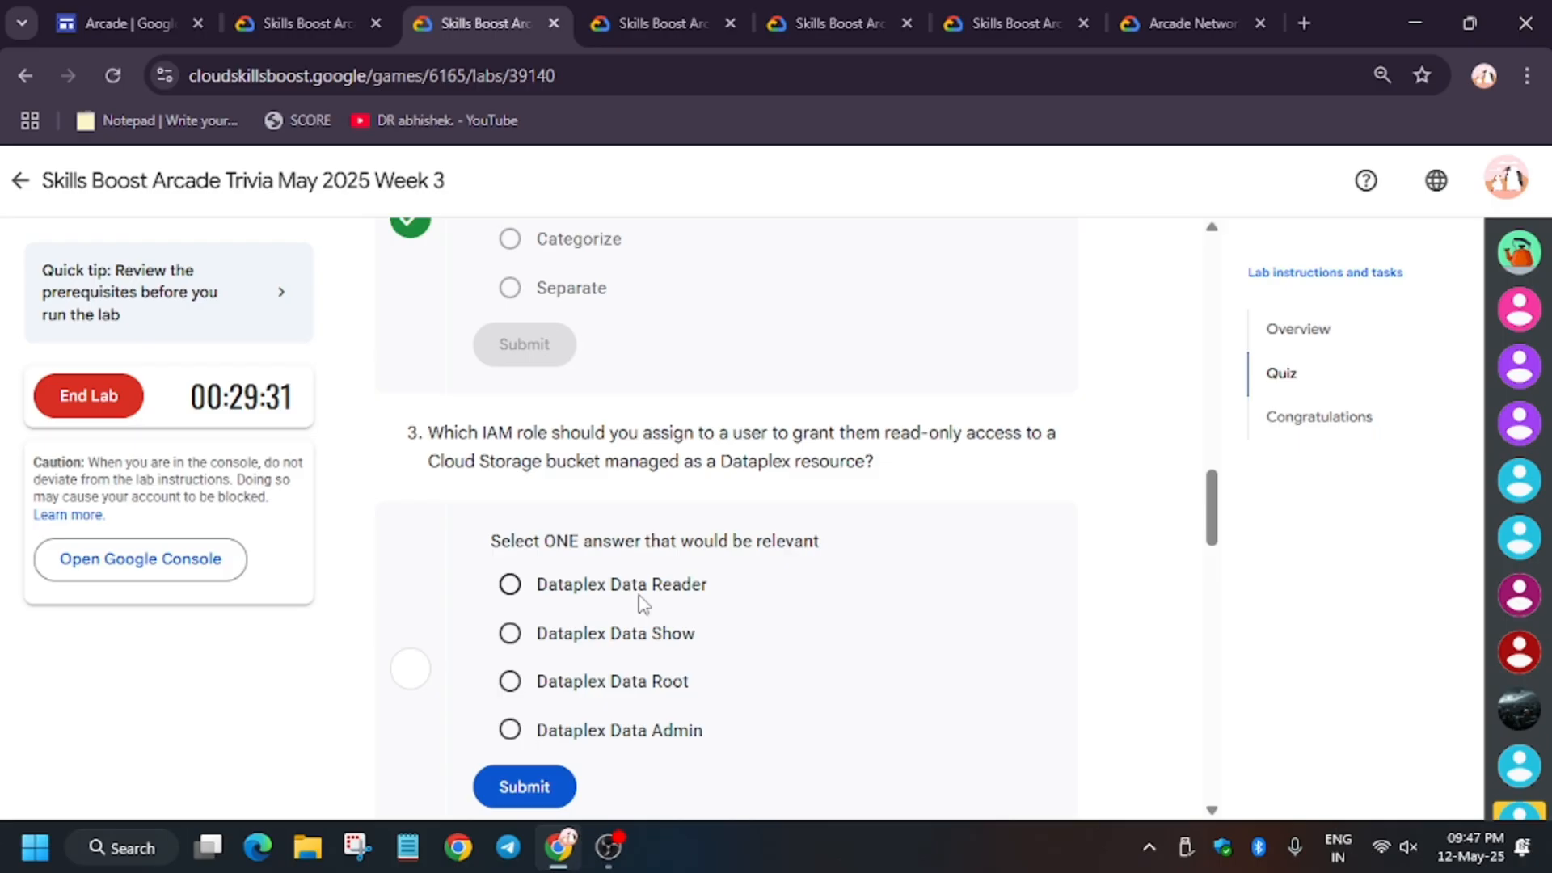
pyautogui.click(510, 584)
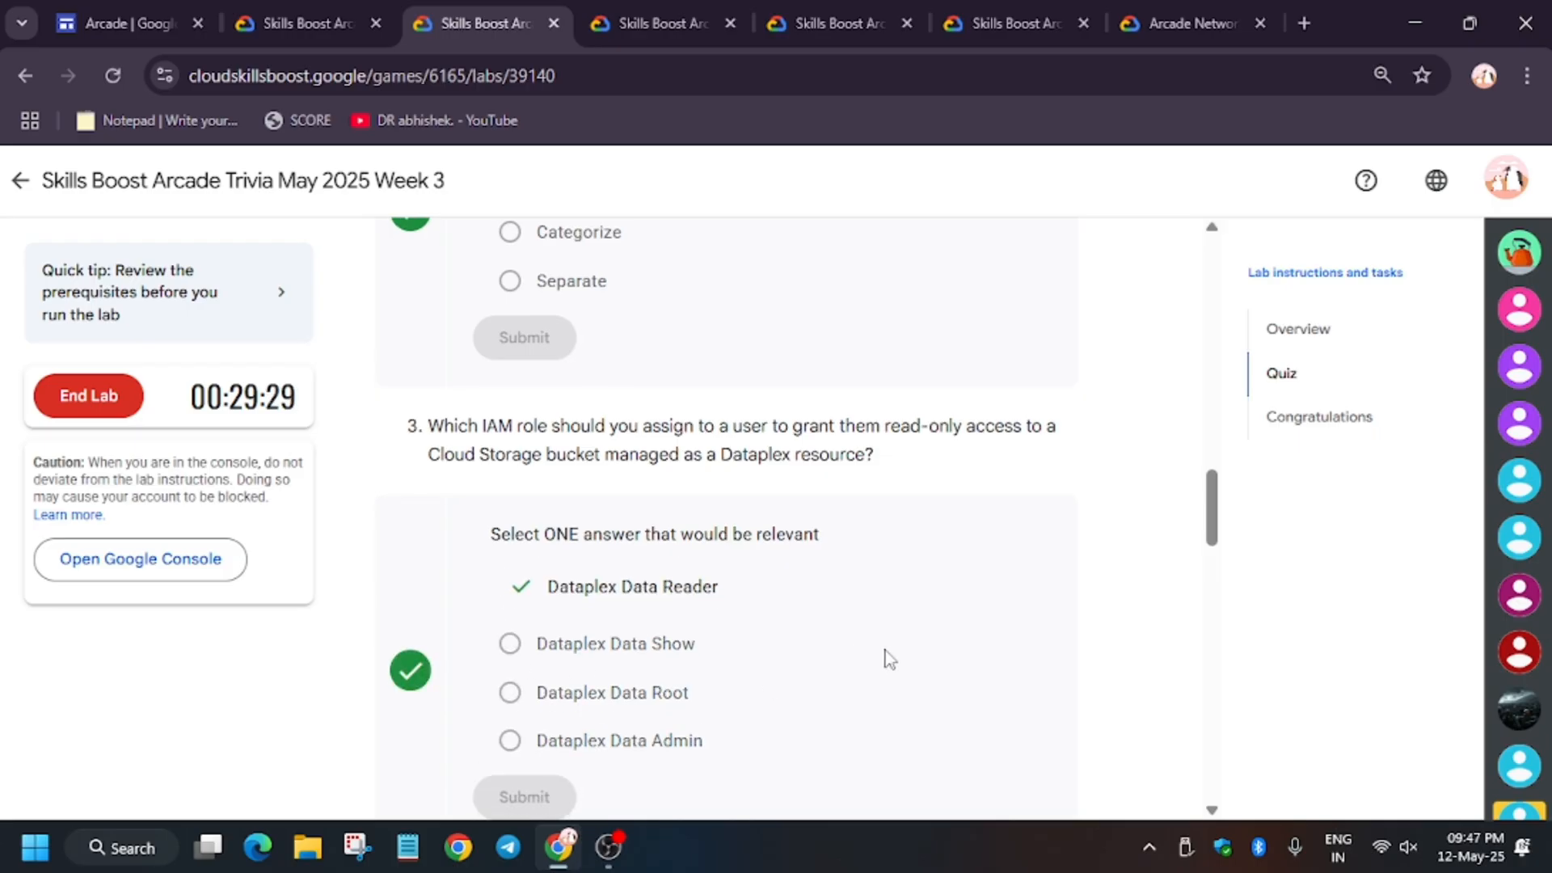
# - Answer question 5 with Cloud Logging and review the write-access and log selector questions
pyautogui.scroll(-3)
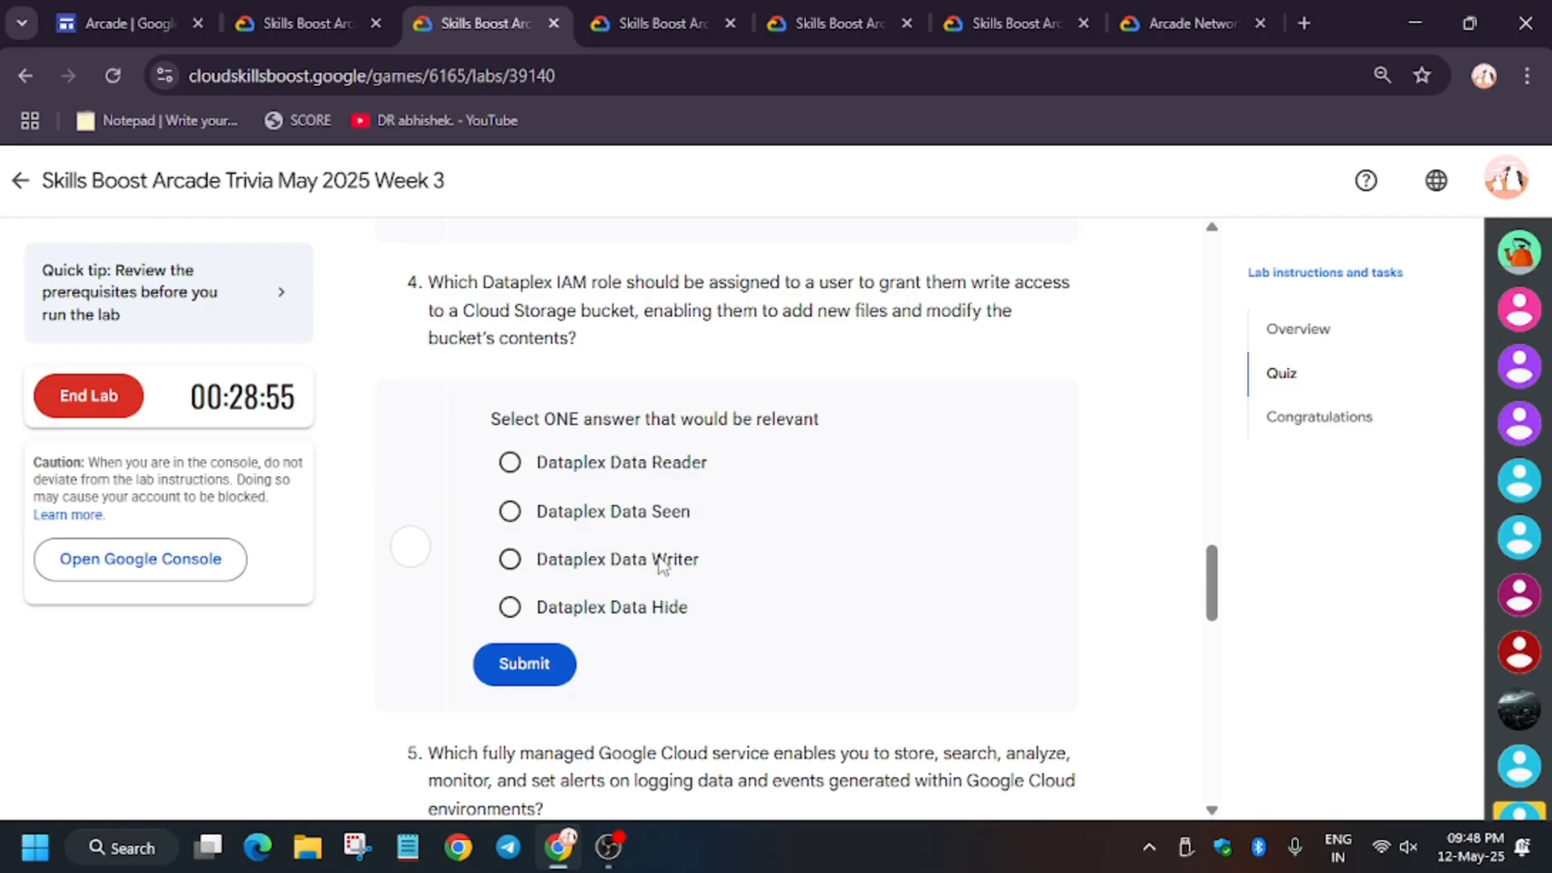
pyautogui.scroll(-3)
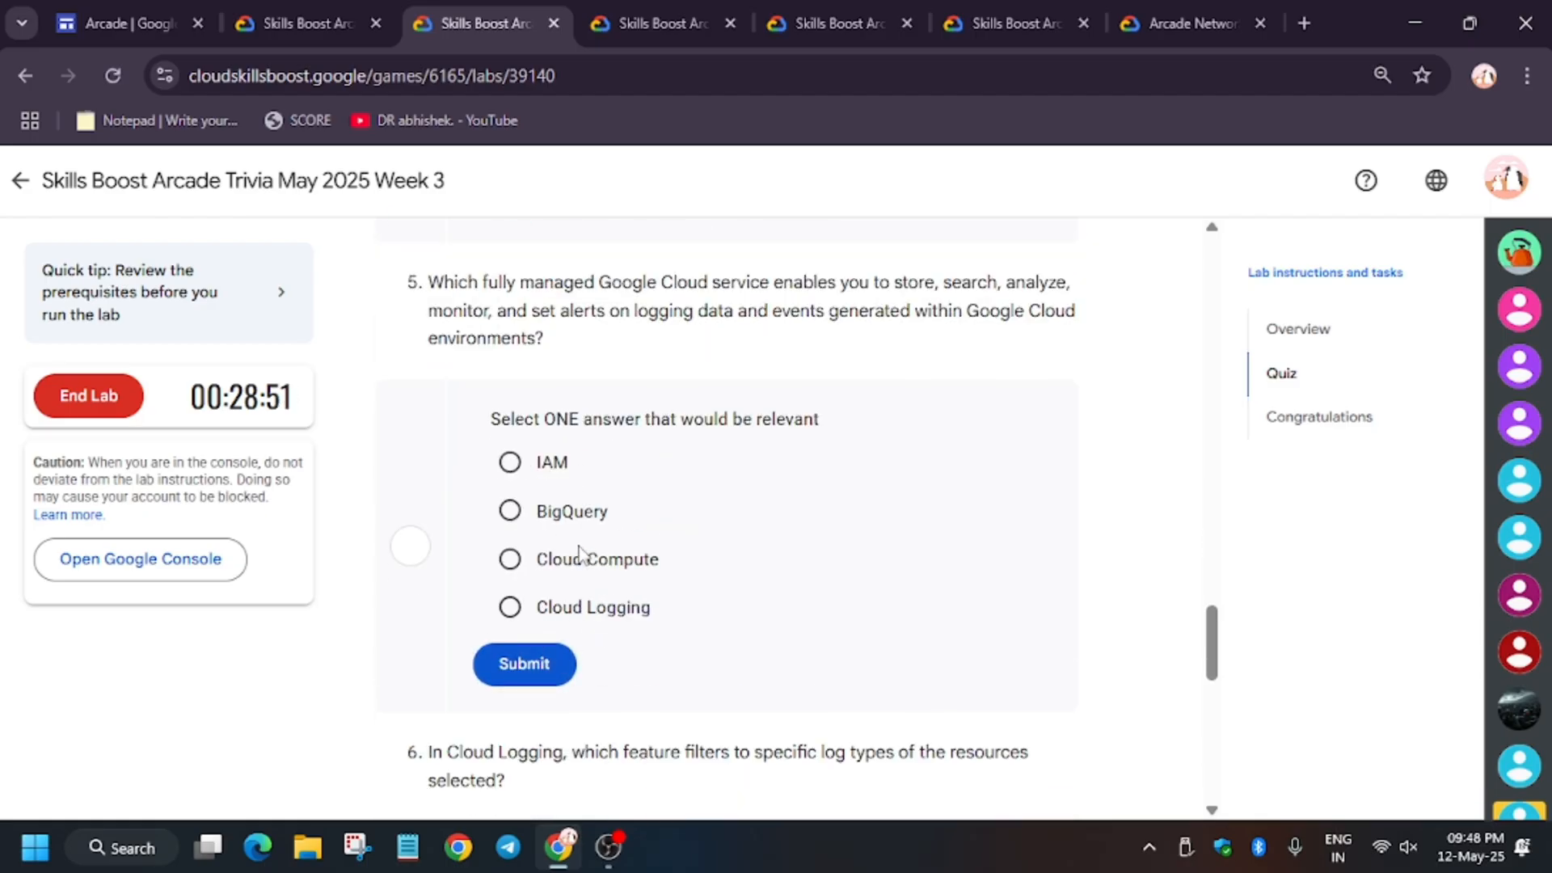
pyautogui.click(509, 607)
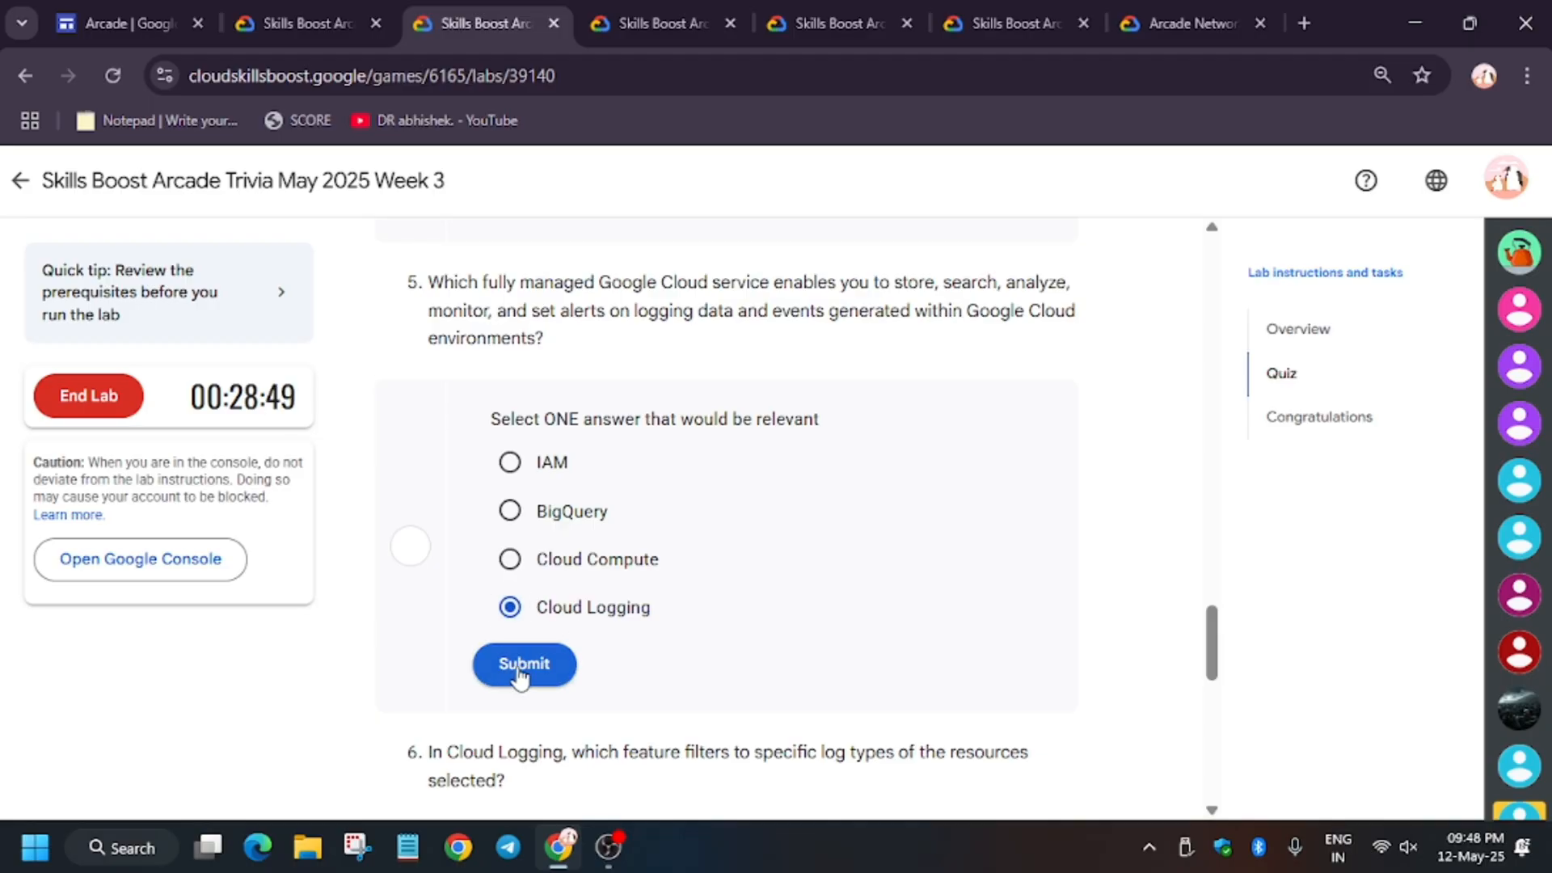
pyautogui.click(524, 663)
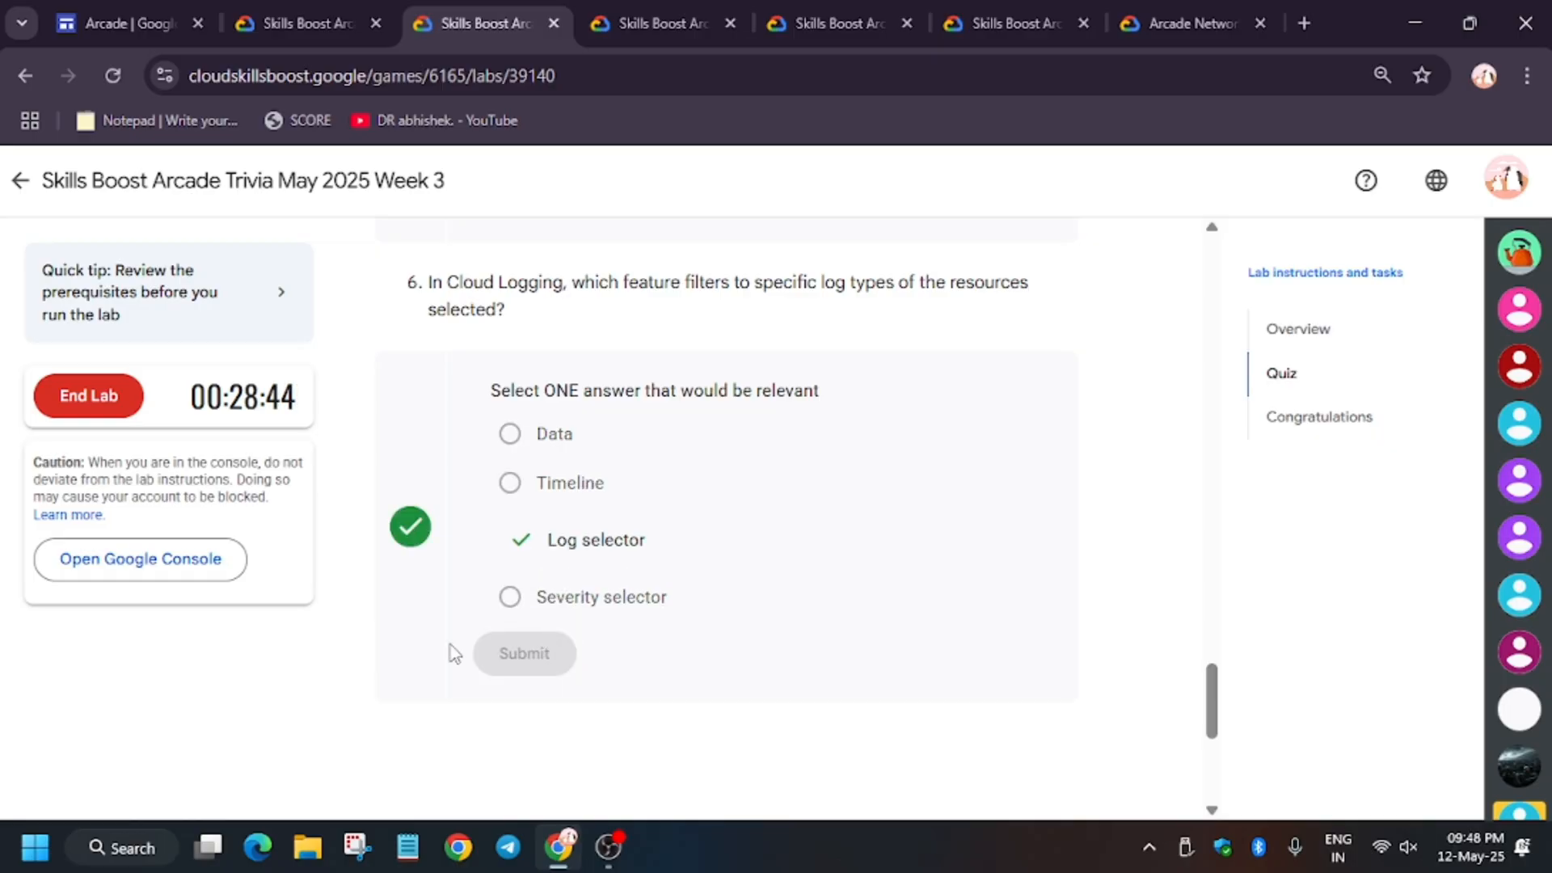
pyautogui.scroll(3)
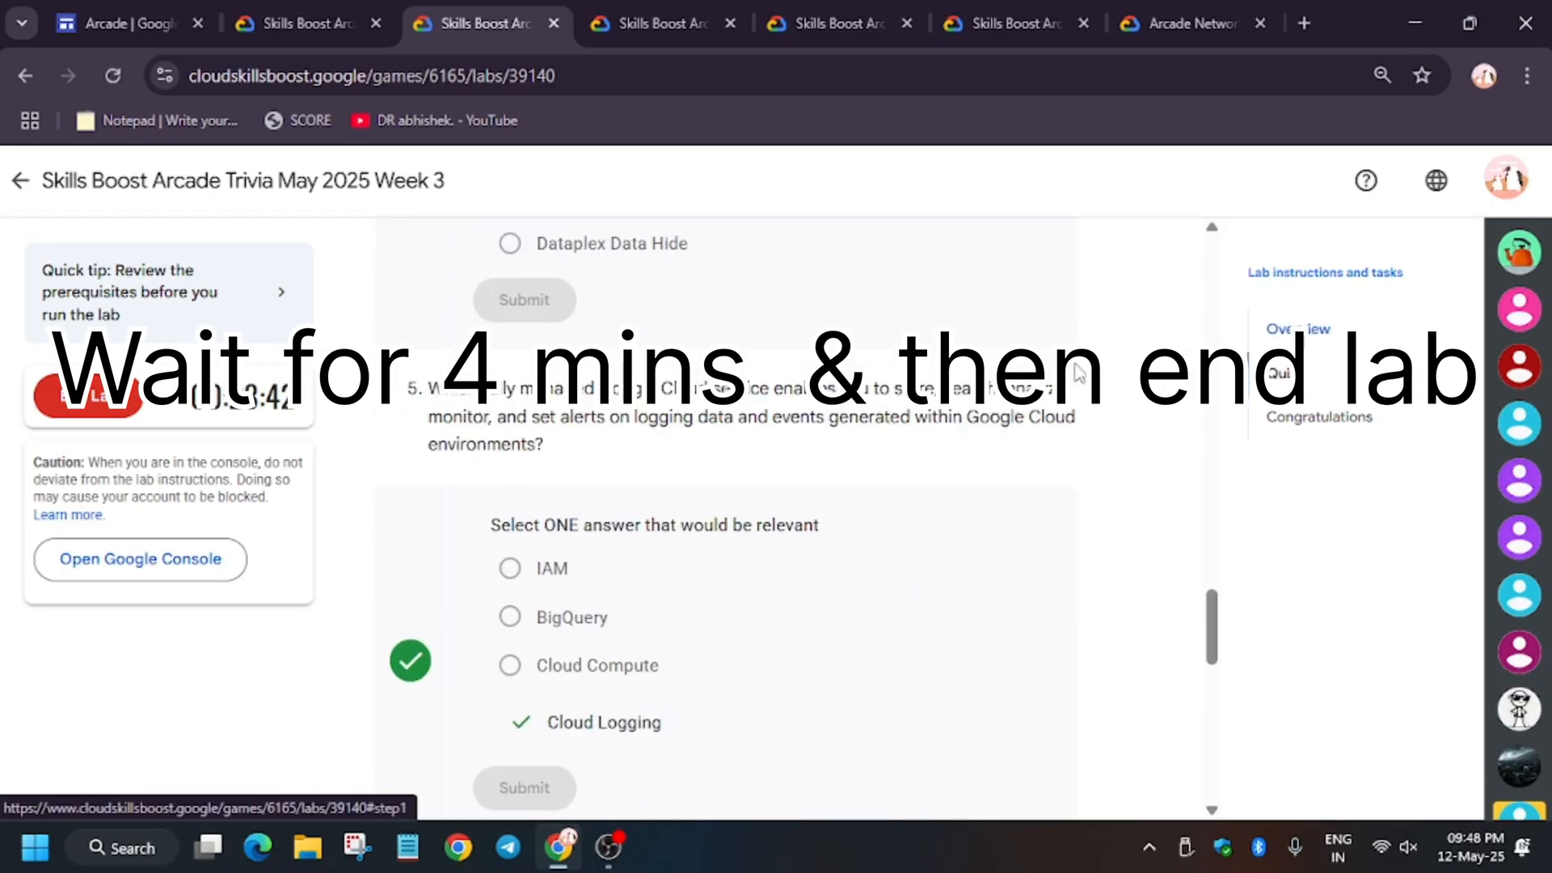